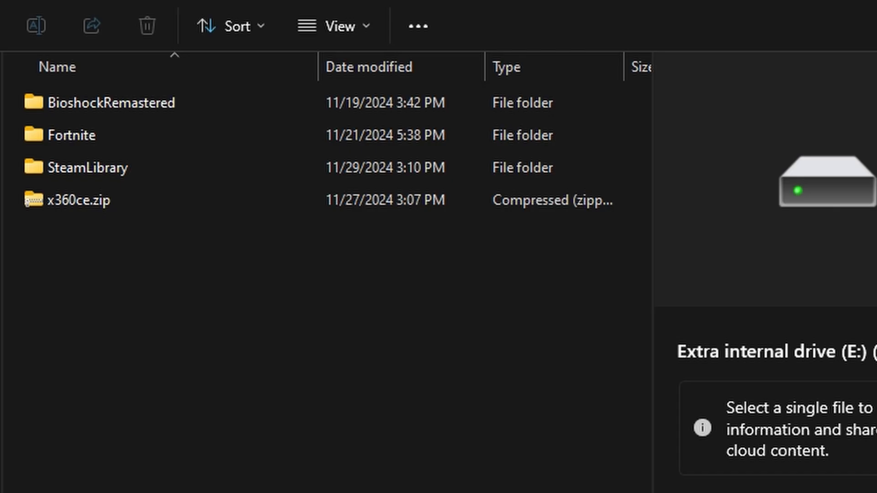
Copy x360ce.zip from the Extra internal drive (E:) for the game folder
{"action": "right_click", "coordinate": [78, 200]}
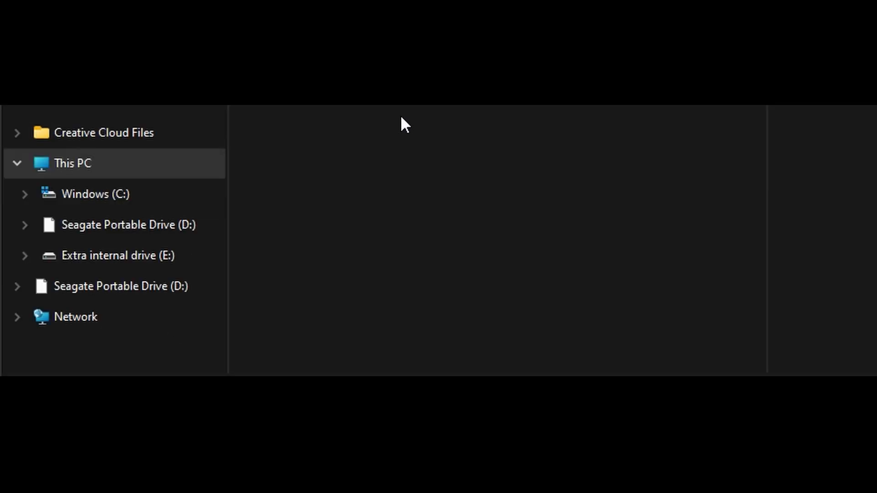
{"action": "mouse_move", "coordinate": [240, 119]}
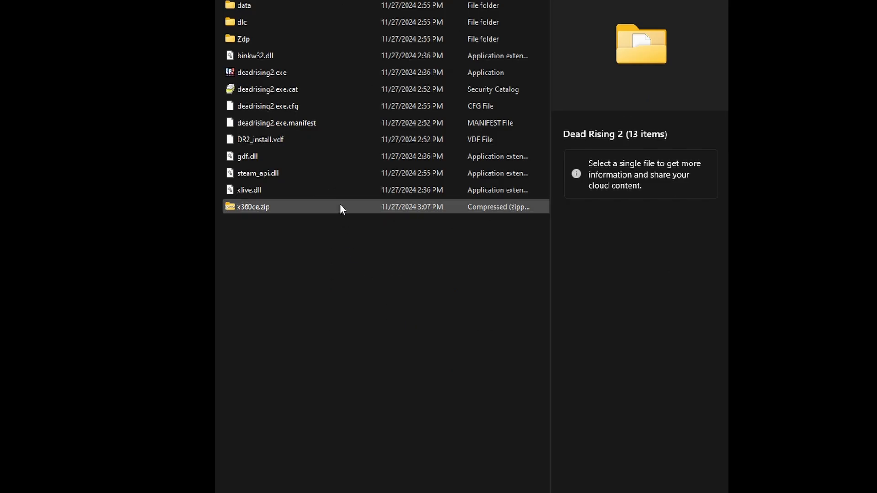
Extract x360ce.zip in the Dead Rising 2 folder and locate x360ce.exe inside it
{"action": "right_click", "coordinate": [252, 206]}
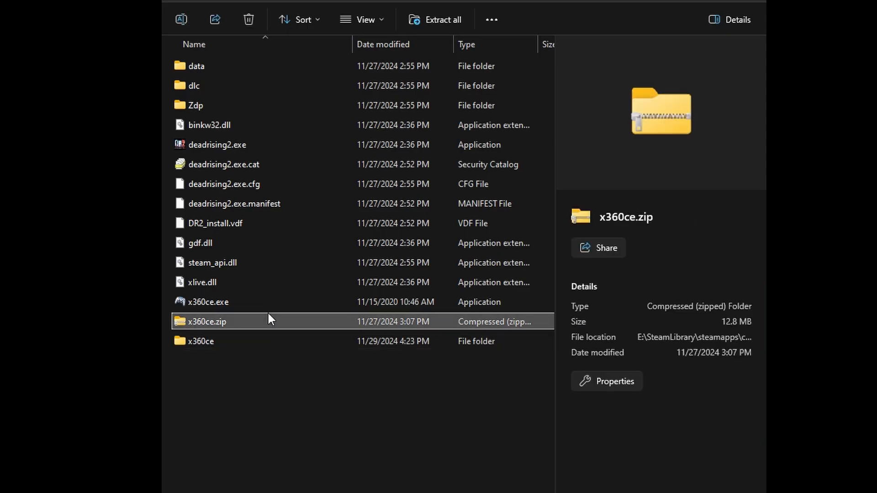
{"action": "double_click", "coordinate": [200, 341]}
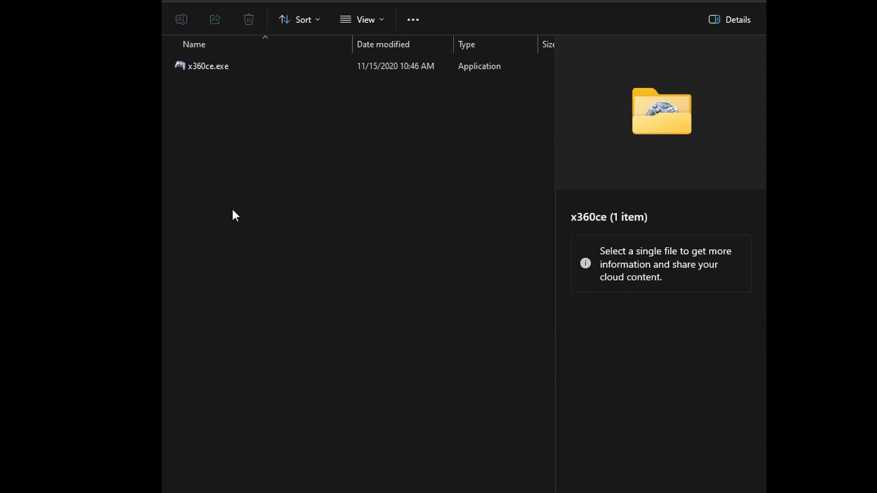
{"action": "left_click", "coordinate": [208, 66]}
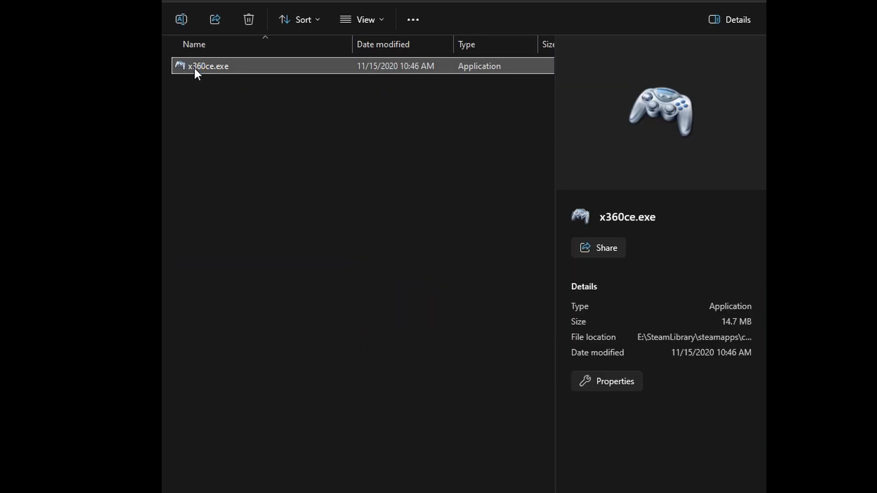
Launch x360ce.exe and add the Xbox One controller as Controller 1's mapped device
{"action": "double_click", "coordinate": [209, 66]}
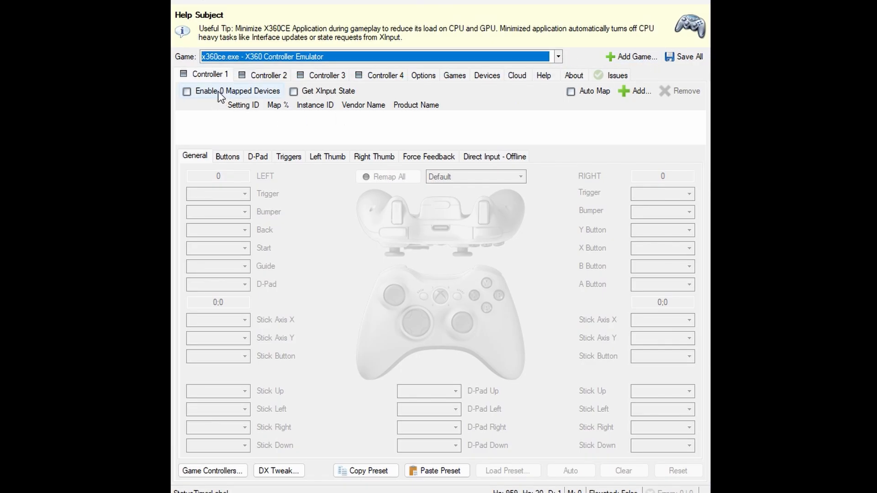
{"action": "left_click", "coordinate": [638, 91]}
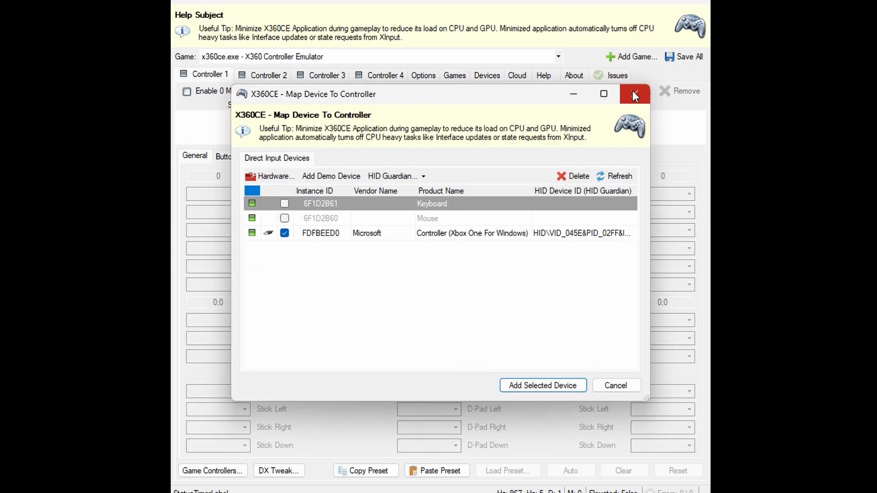
{"action": "left_click", "coordinate": [472, 233]}
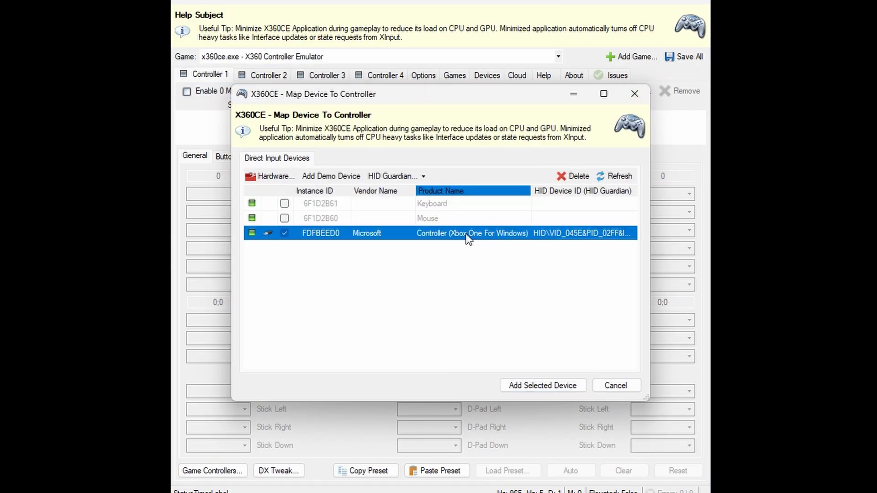
{"action": "mouse_move", "coordinate": [423, 241]}
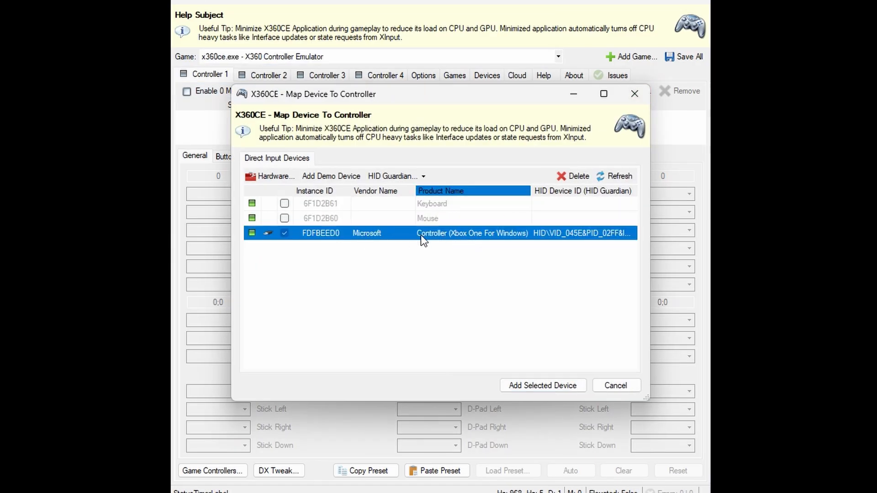
{"action": "left_click", "coordinate": [540, 385]}
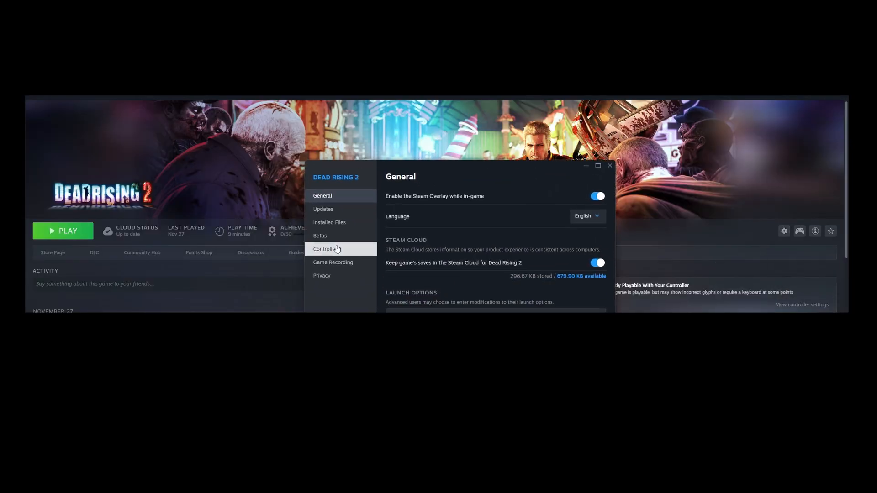
Set Dead Rising 2's controller override to Disable Steam Input
{"action": "left_click", "coordinate": [325, 249]}
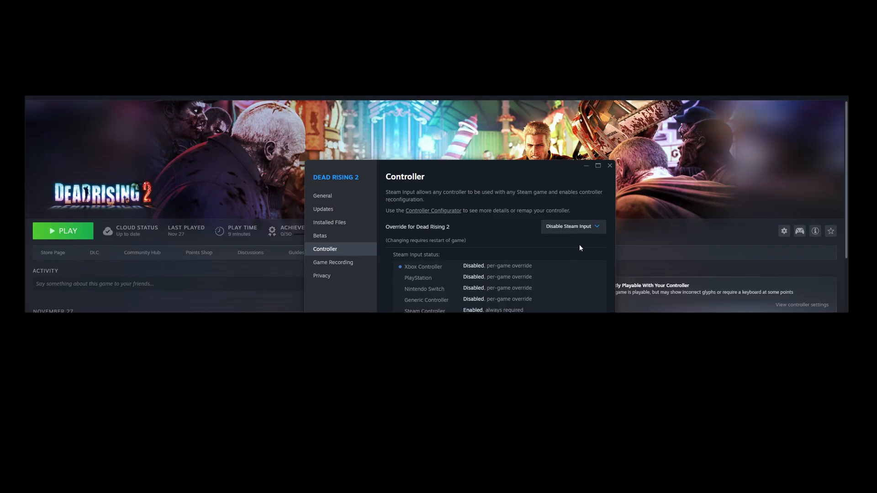
{"action": "left_click", "coordinate": [63, 231]}
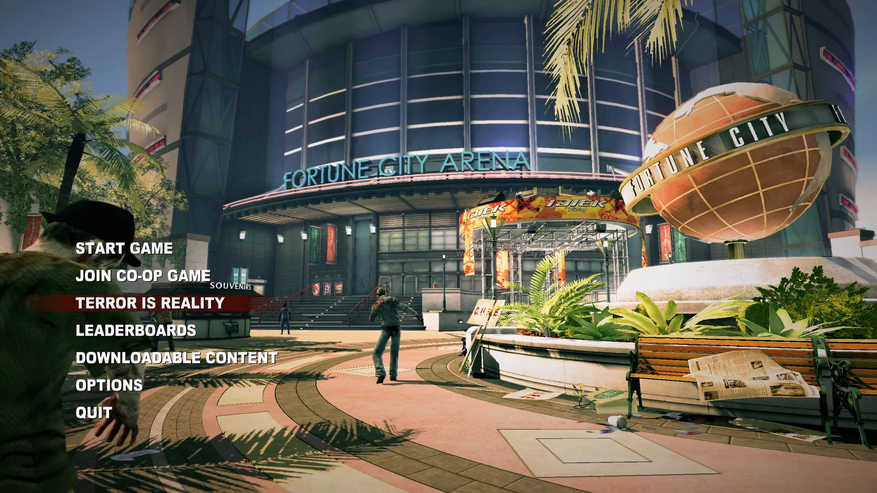
Enter OPTIONS on the Dead Rising 2 main menu and choose an entry
{"action": "left_click", "coordinate": [116, 385]}
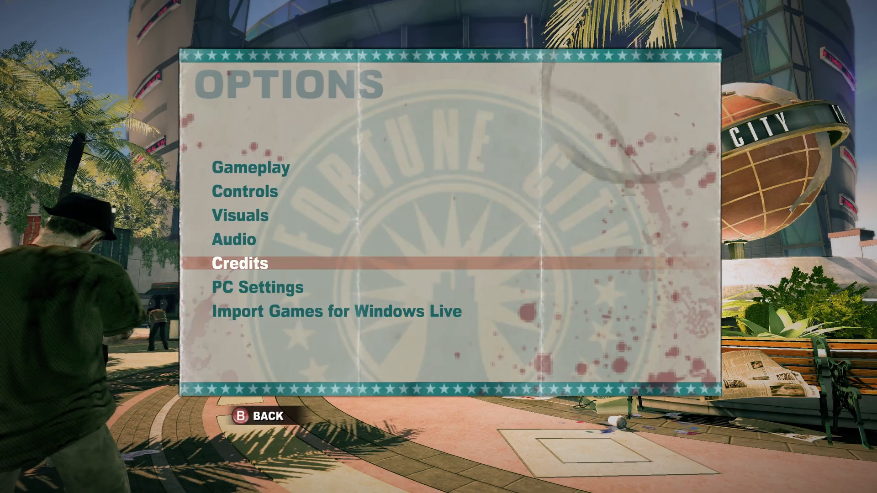
{"action": "left_click", "coordinate": [257, 288]}
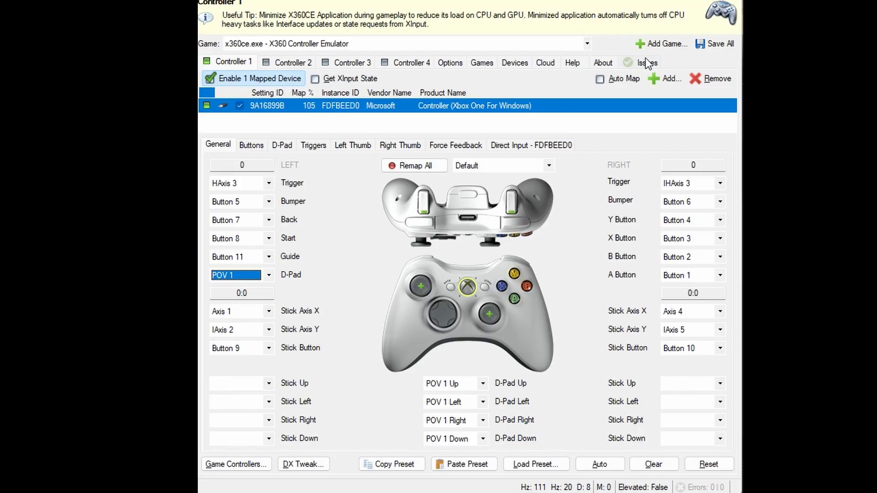
Run the x360ce Issues check, reporting All OK with no issues found
{"action": "left_click", "coordinate": [646, 62]}
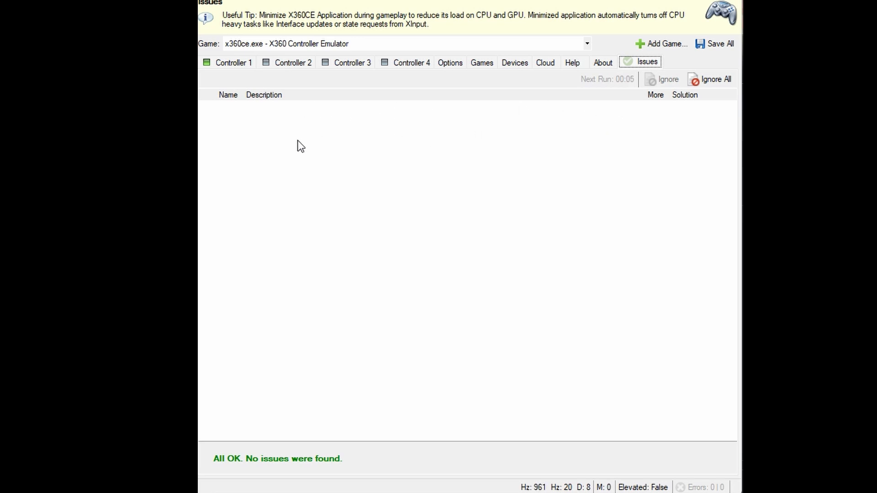
{"action": "mouse_move", "coordinate": [411, 142]}
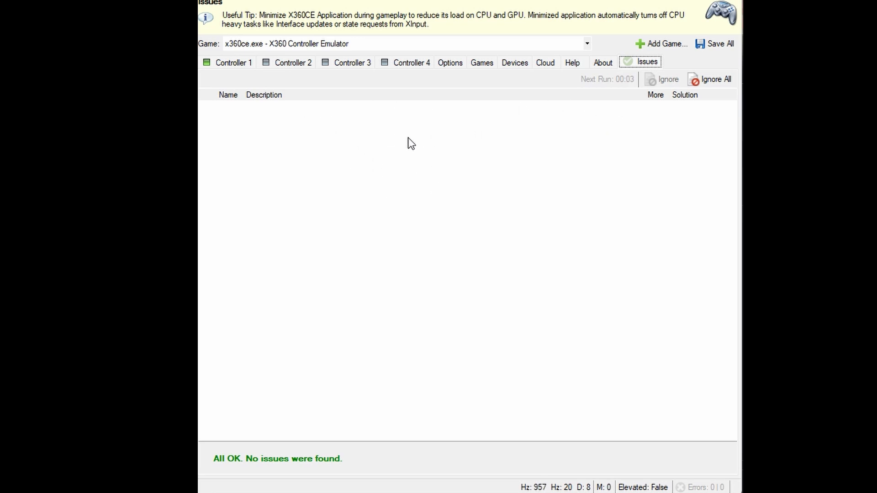